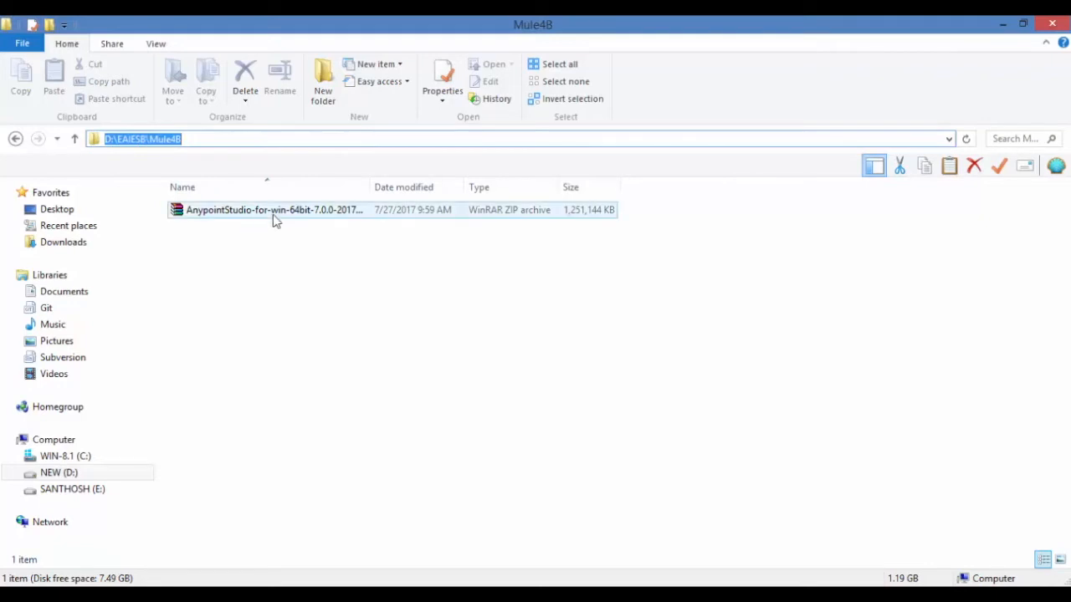
Launch AnypointStudio.exe from the extracted AnypointStudio folder in D:\EAIESB\Mule4B.
{"action": "left_click", "coordinate": [274, 210]}
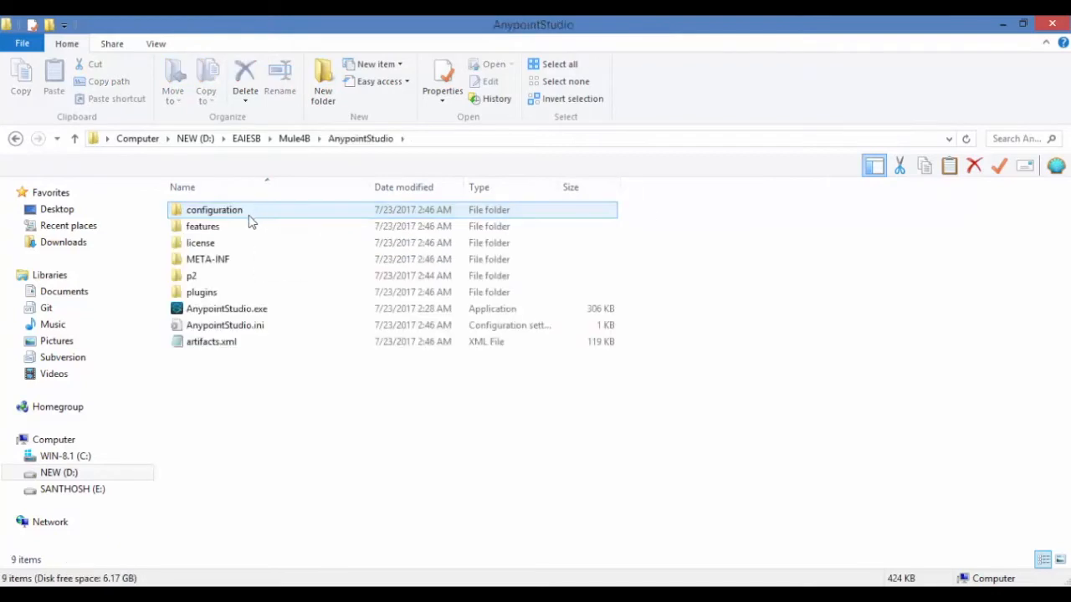
{"action": "left_click", "coordinate": [226, 308]}
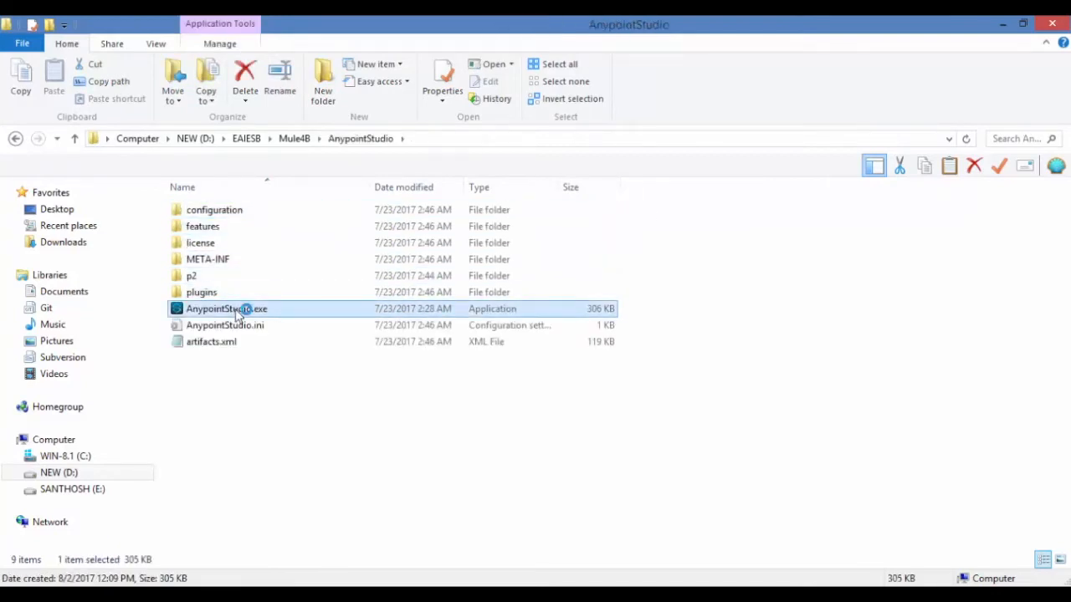
{"action": "double_click", "coordinate": [226, 308]}
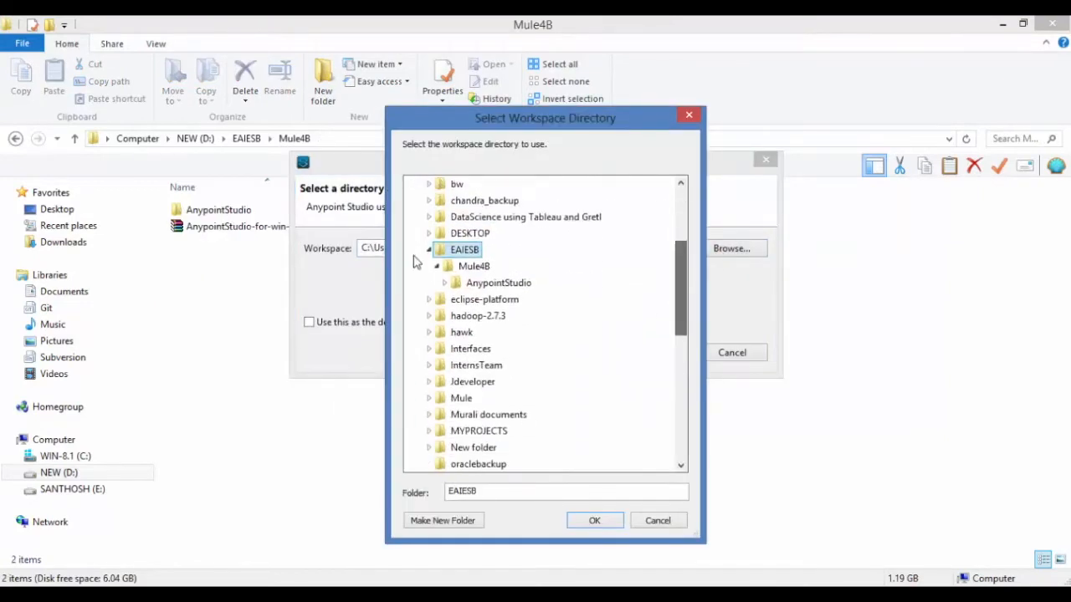
Choose the Mule4B folder so the workspace becomes D:\EAIESB\Mule4B\Workspace.
{"action": "left_click", "coordinate": [474, 266]}
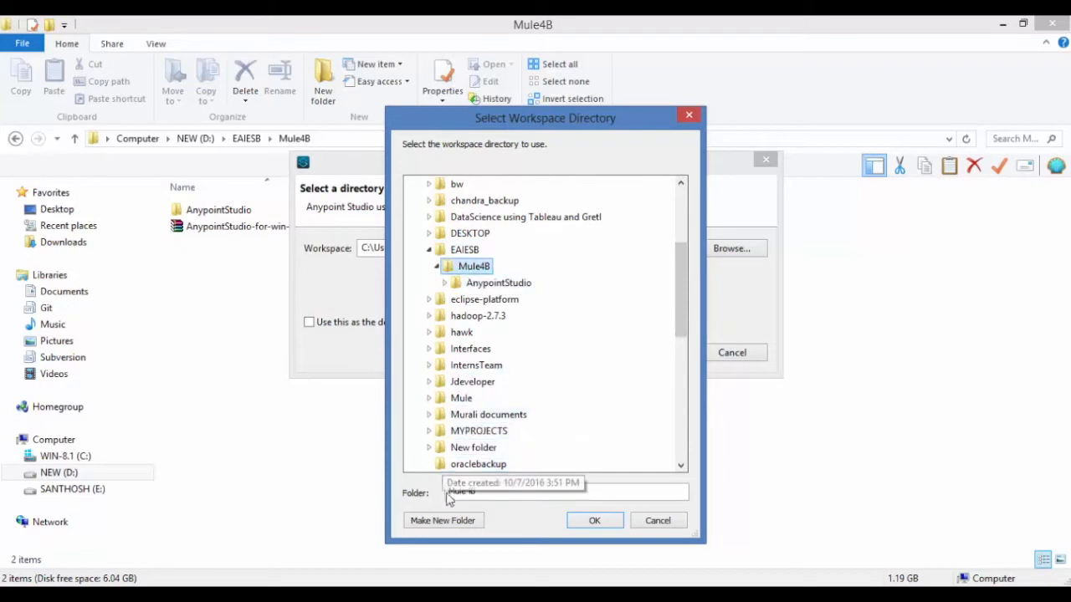
{"action": "left_click", "coordinate": [441, 520]}
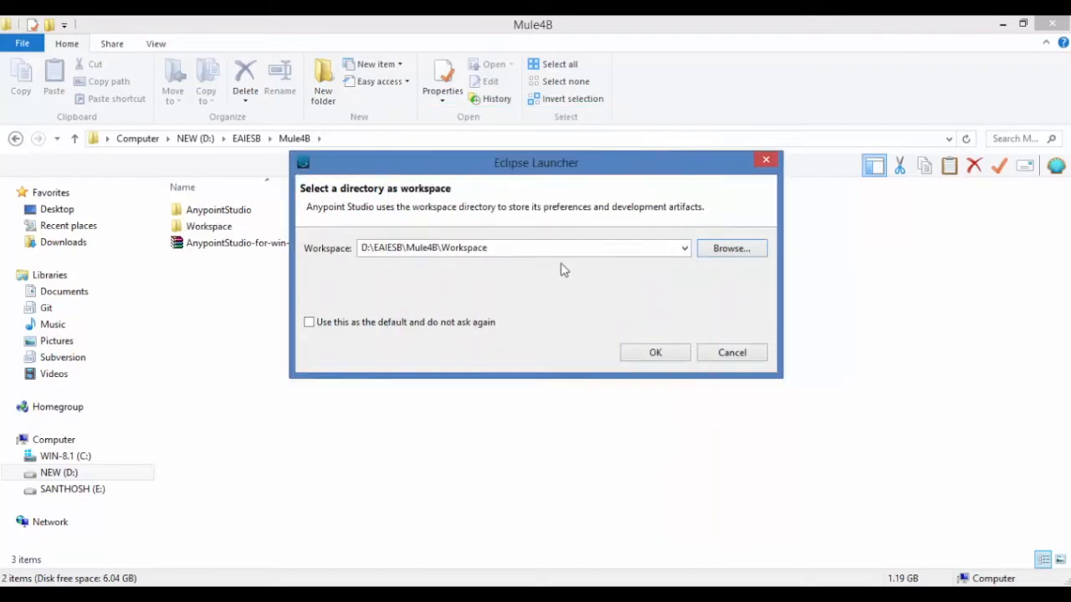
Start Studio with the chosen workspace and dismiss the 7.0.0 Beta welcome notes.
{"action": "left_click", "coordinate": [655, 351]}
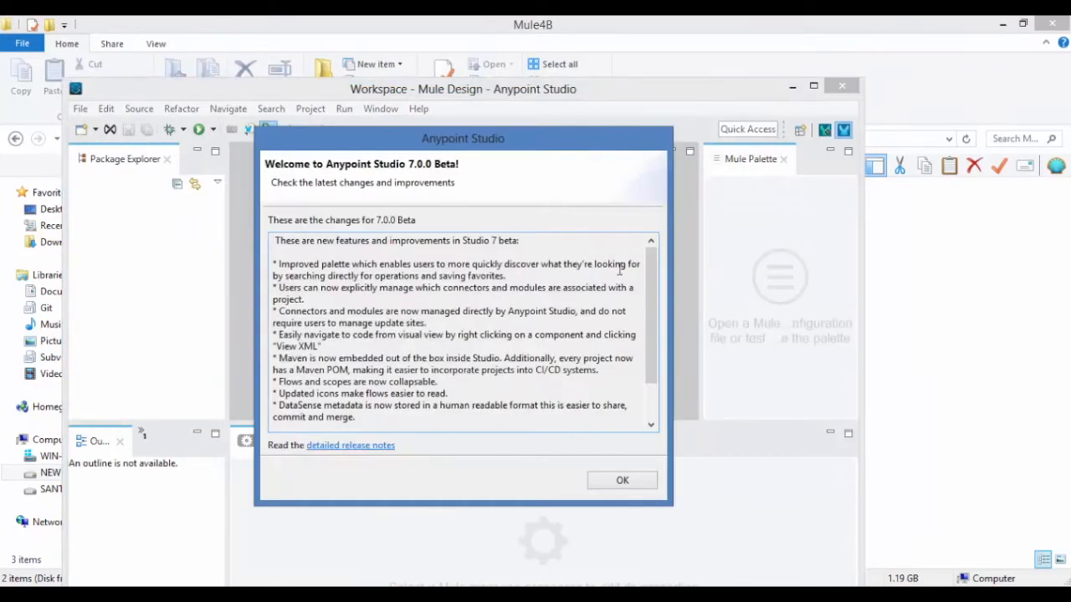
{"action": "mouse_move", "coordinate": [627, 447]}
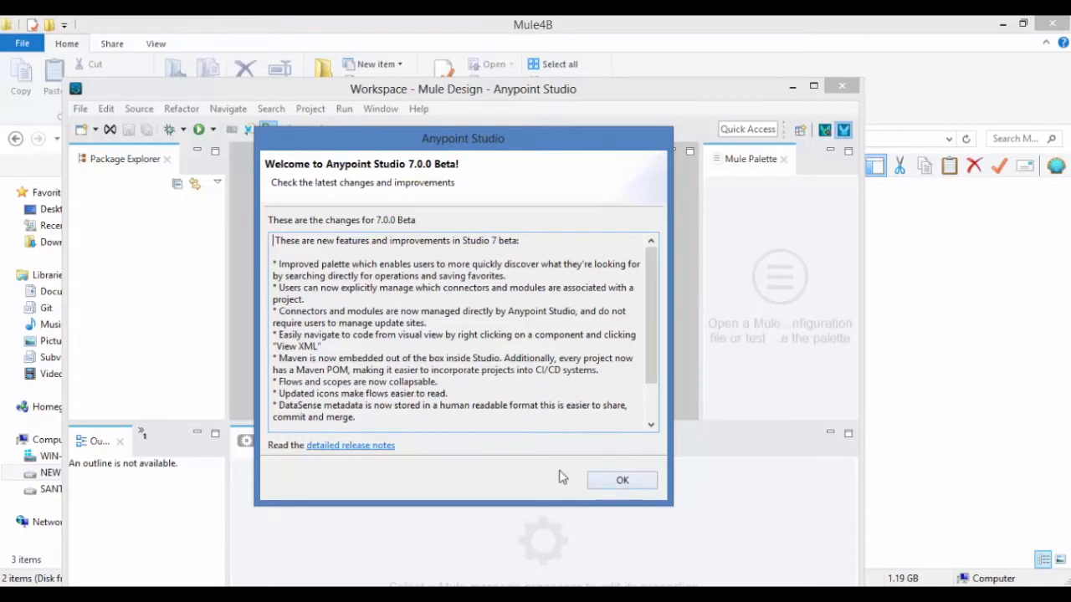
{"action": "left_click", "coordinate": [622, 479]}
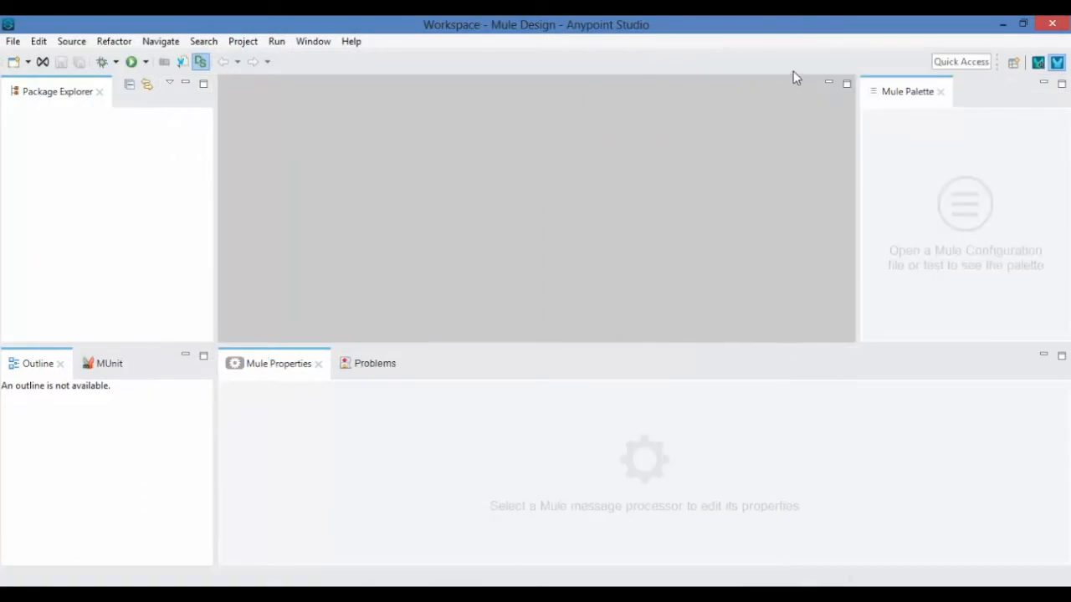
{"action": "mouse_move", "coordinate": [107, 207]}
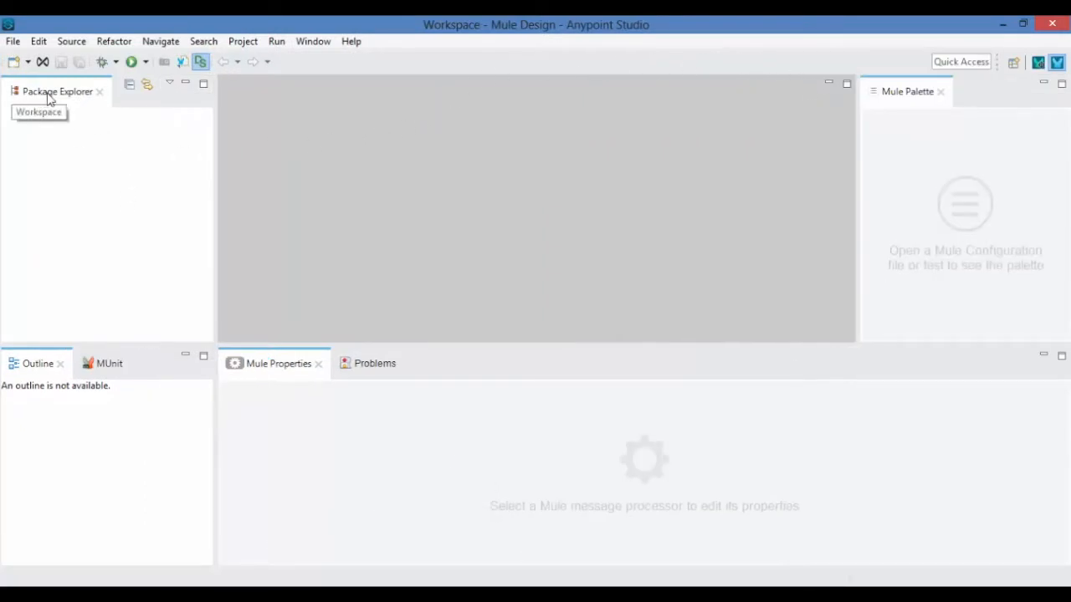
{"action": "mouse_move", "coordinate": [94, 256]}
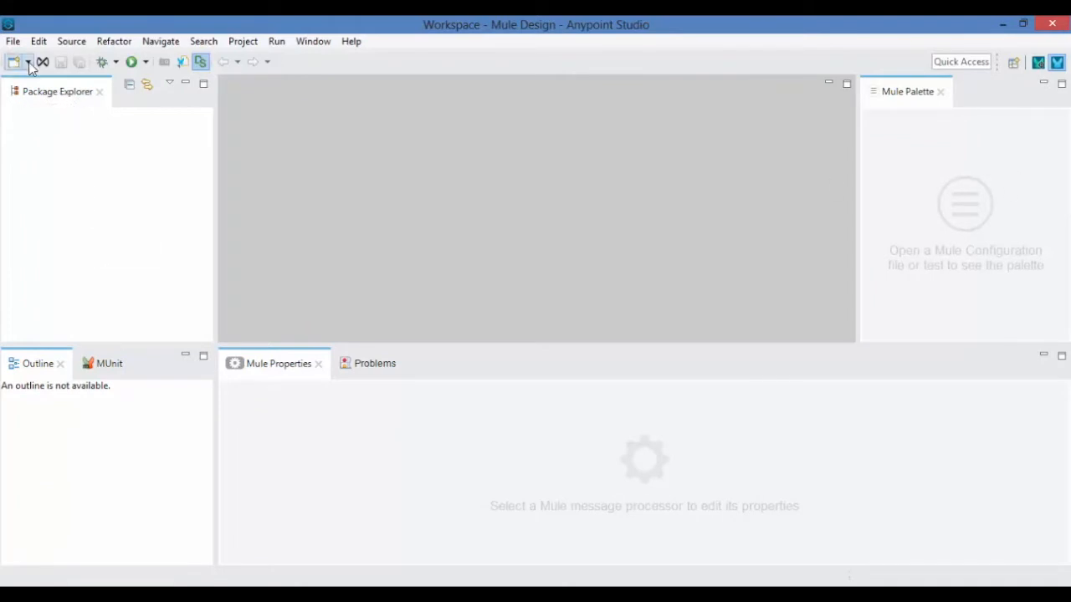
Create a new Mule project named helloworld, accepting the default Java settings.
{"action": "left_click", "coordinate": [13, 61]}
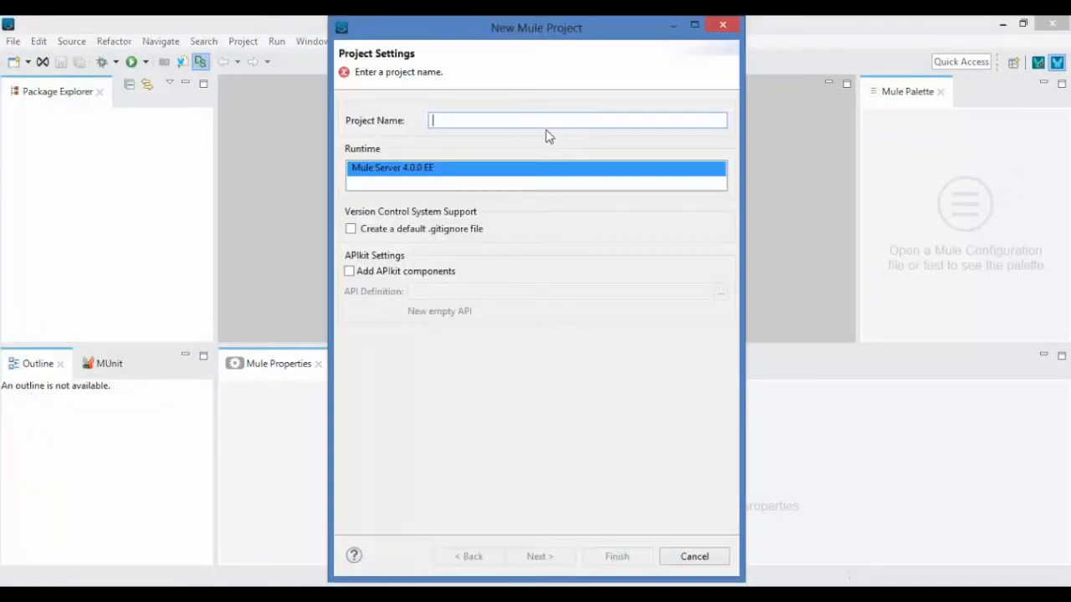
{"action": "type", "text": "HelloWorld"}
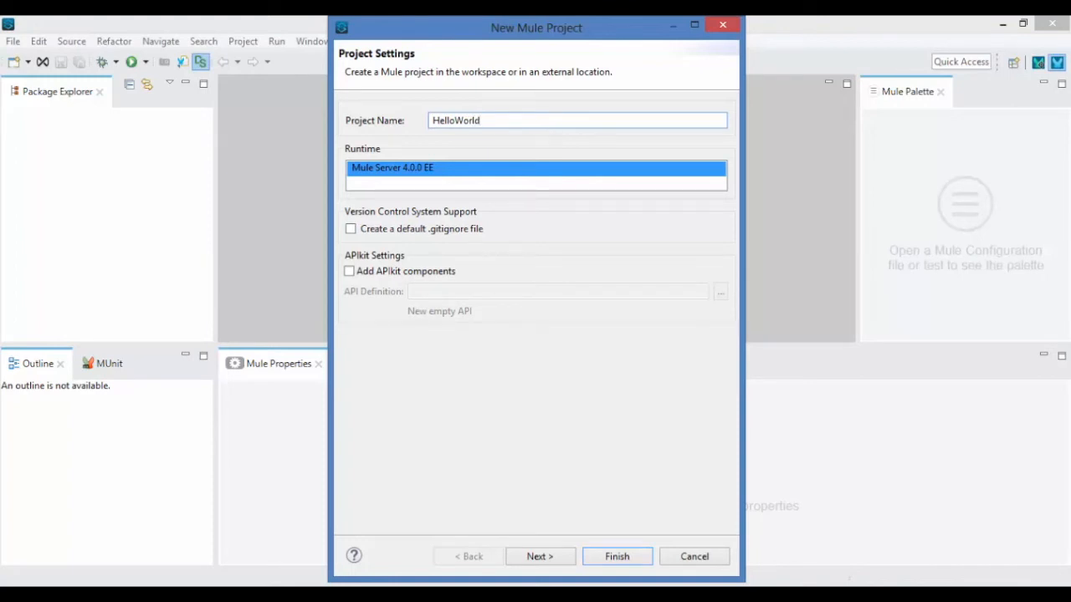
{"action": "left_click", "coordinate": [539, 555]}
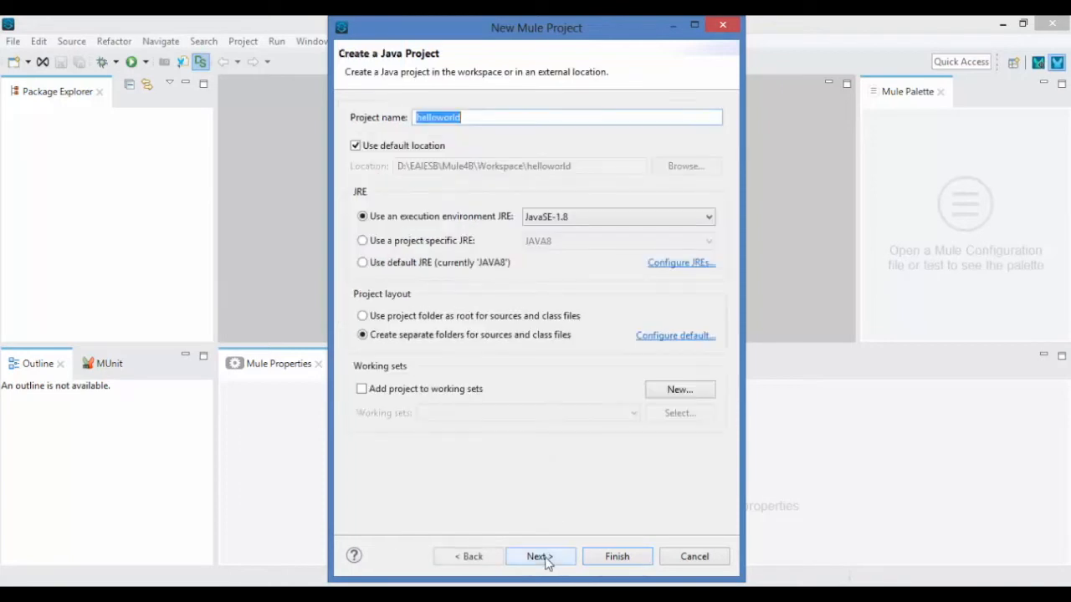
{"action": "left_click", "coordinate": [539, 555]}
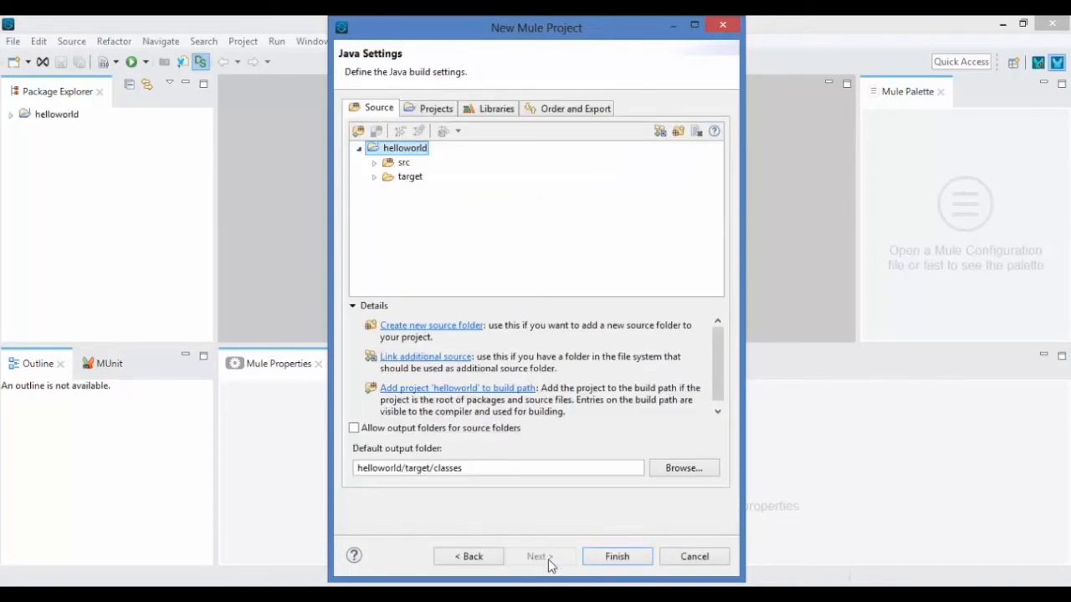
{"action": "left_click", "coordinate": [616, 556]}
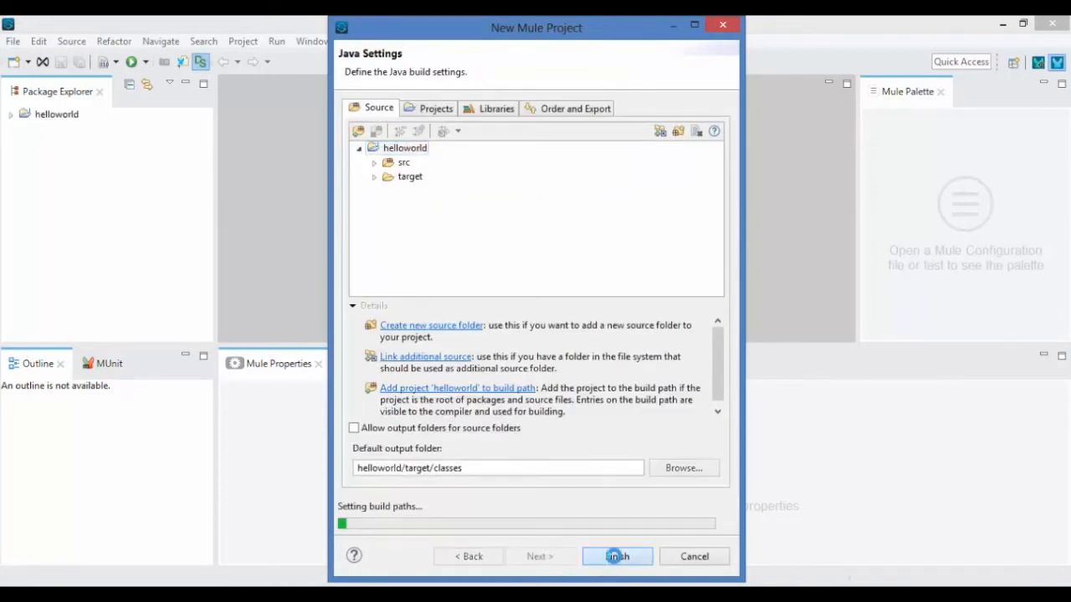
{"action": "left_click", "coordinate": [617, 556]}
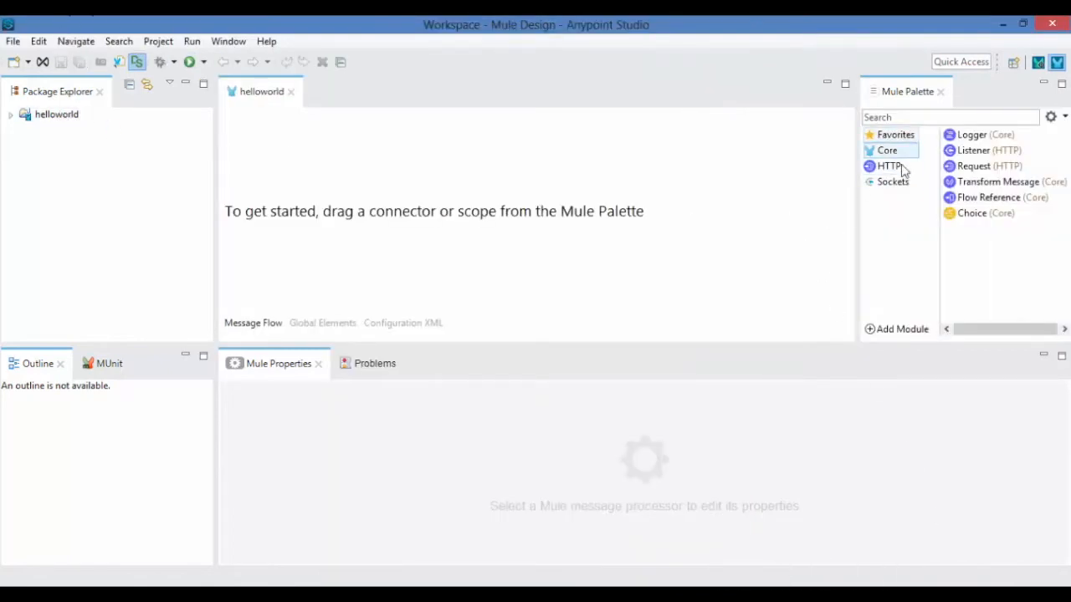
{"action": "mouse_move", "coordinate": [945, 244]}
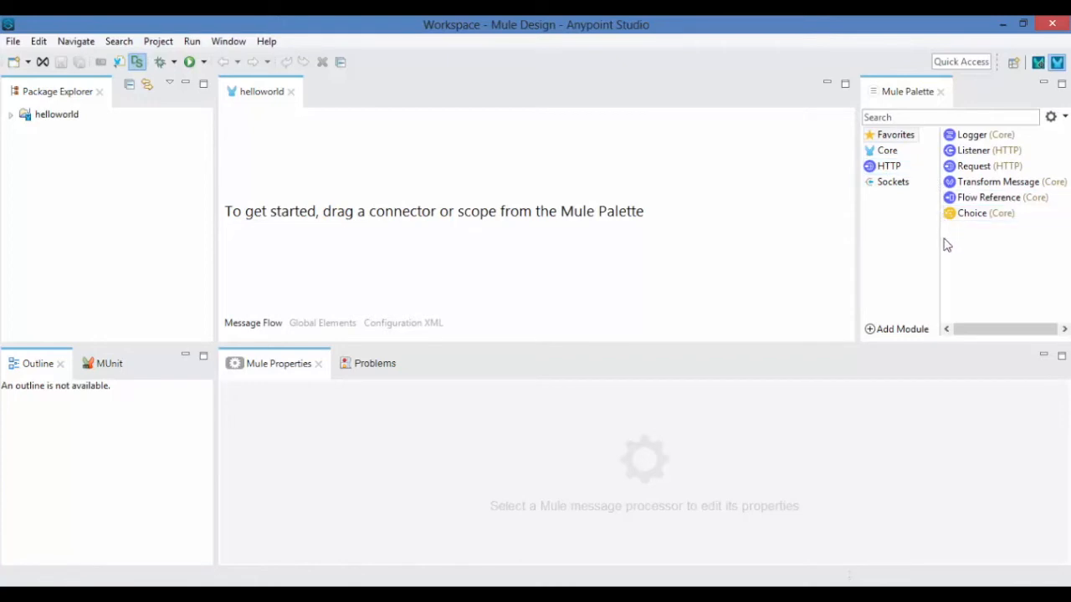
{"action": "mouse_move", "coordinate": [360, 435]}
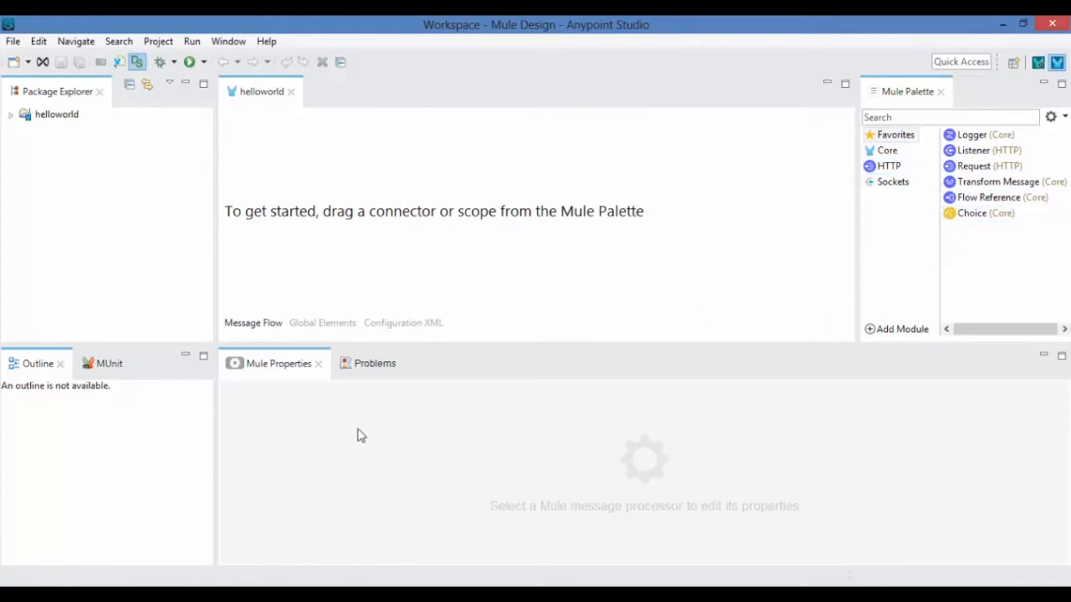
{"action": "mouse_move", "coordinate": [294, 381]}
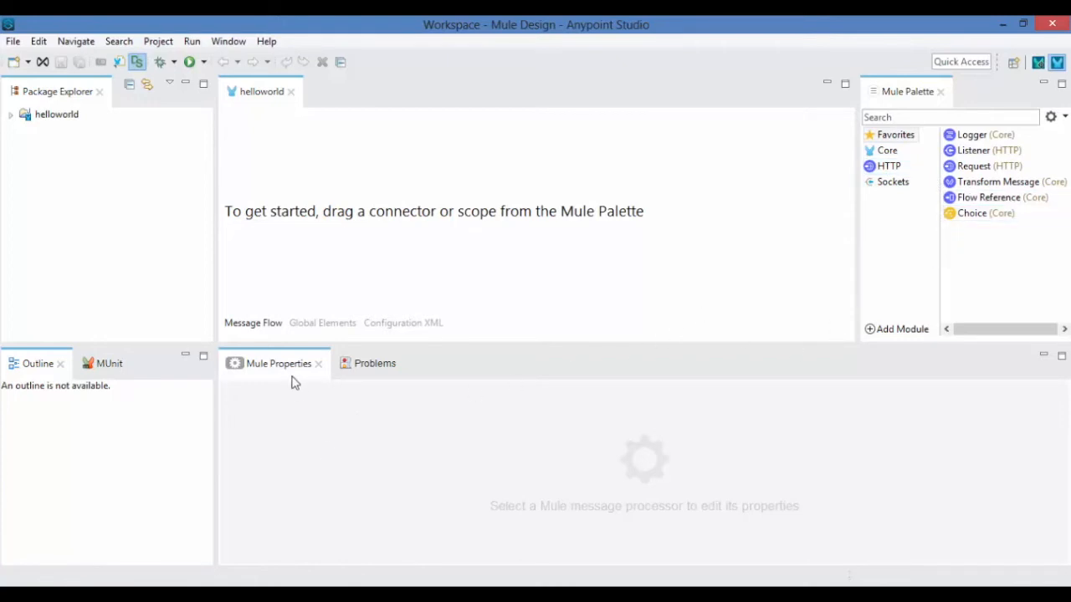
View Global Elements and the configuration XML, return to Message Flow, and expand the helloworld project.
{"action": "left_click", "coordinate": [321, 323]}
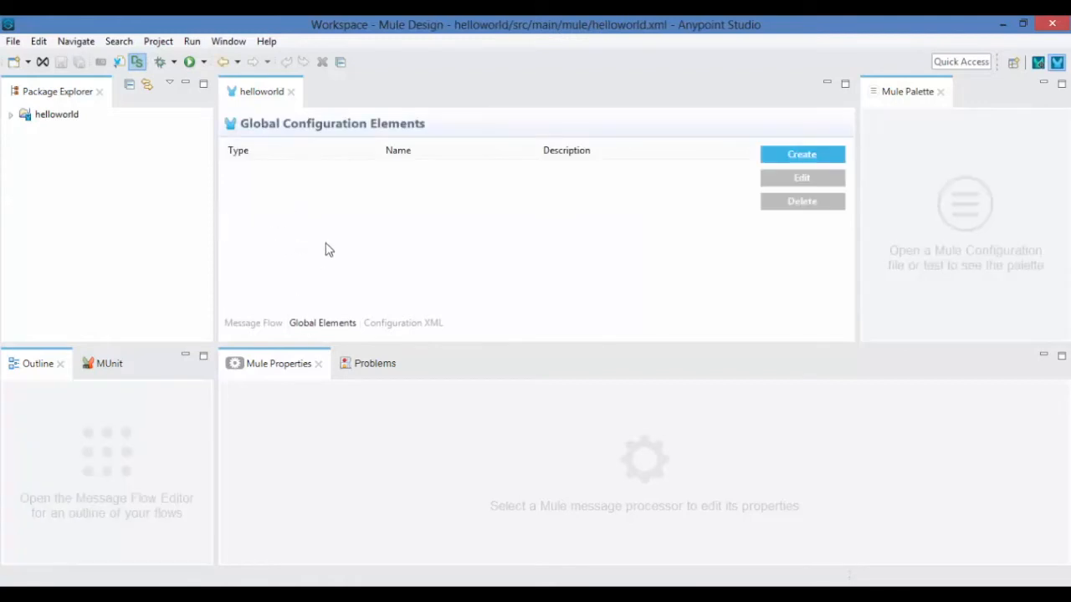
{"action": "mouse_move", "coordinate": [372, 207]}
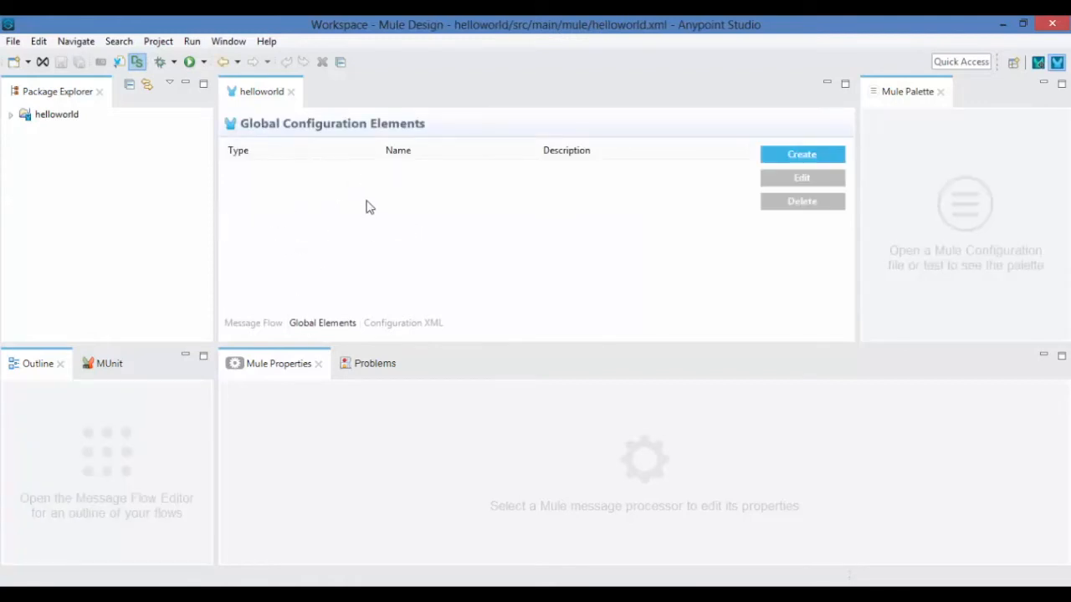
{"action": "mouse_move", "coordinate": [395, 217]}
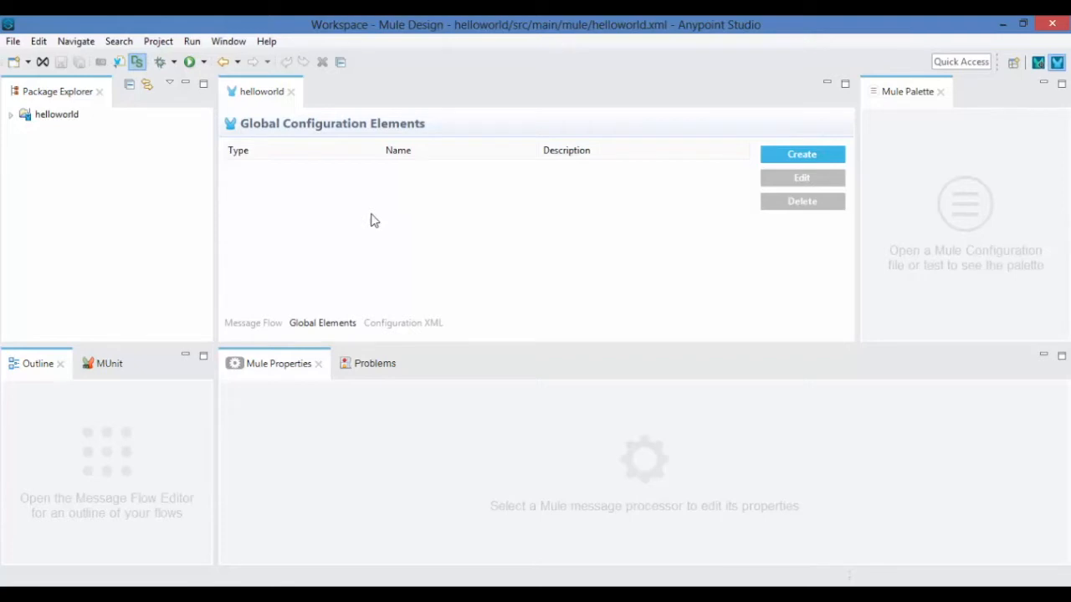
{"action": "left_click", "coordinate": [402, 323]}
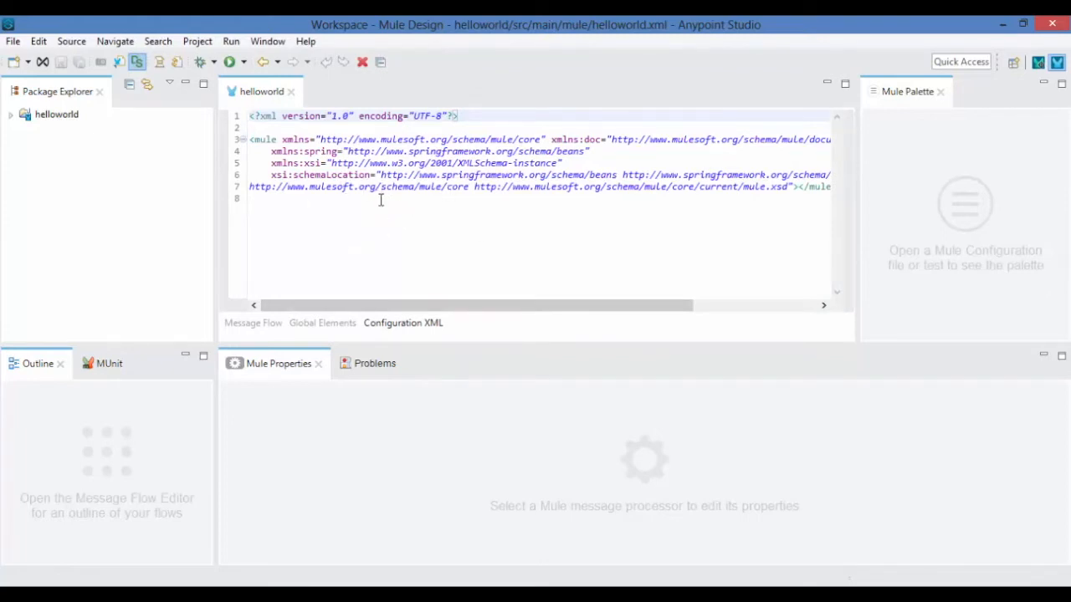
{"action": "left_click", "coordinate": [251, 115]}
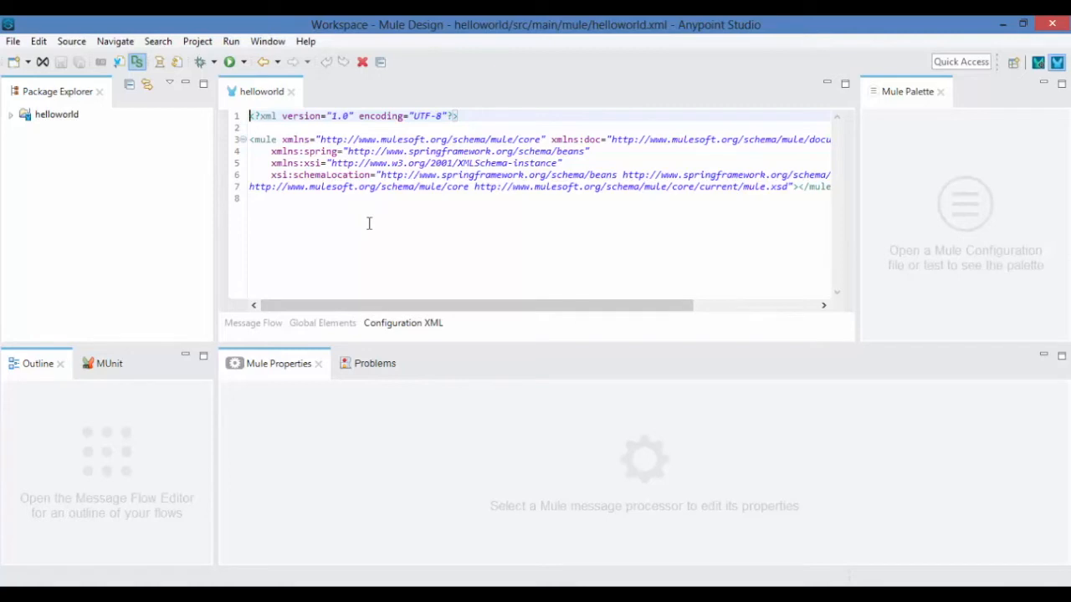
{"action": "mouse_move", "coordinate": [285, 316]}
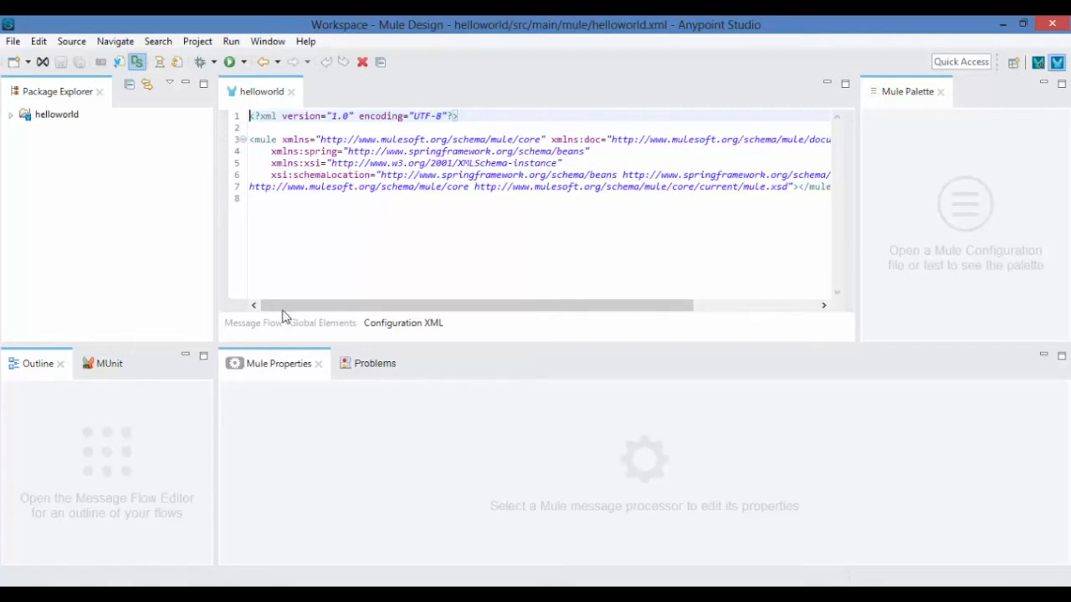
{"action": "left_click", "coordinate": [252, 323]}
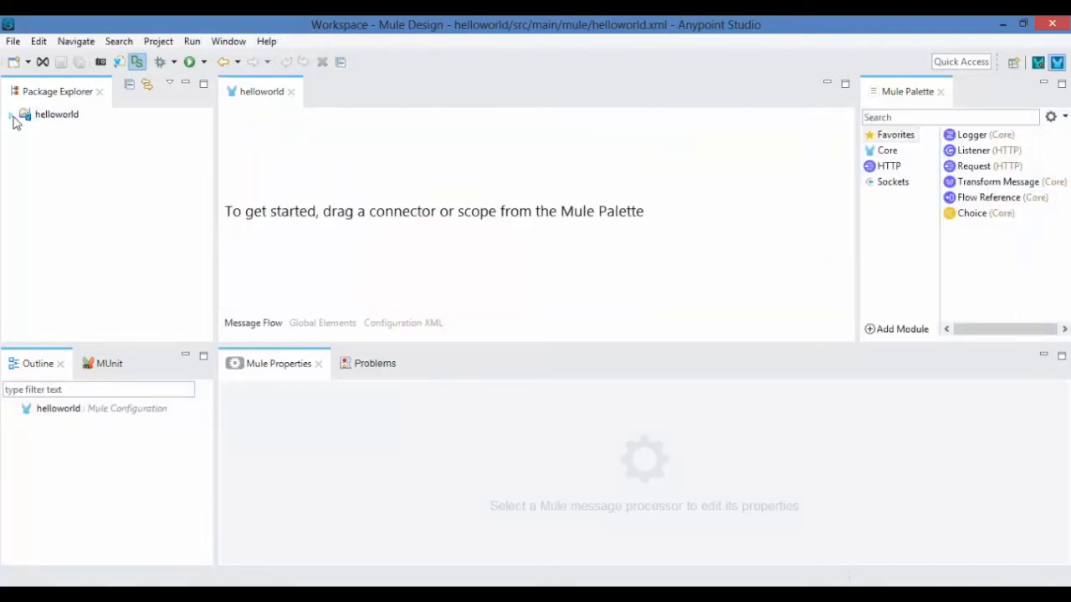
{"action": "left_click", "coordinate": [14, 114]}
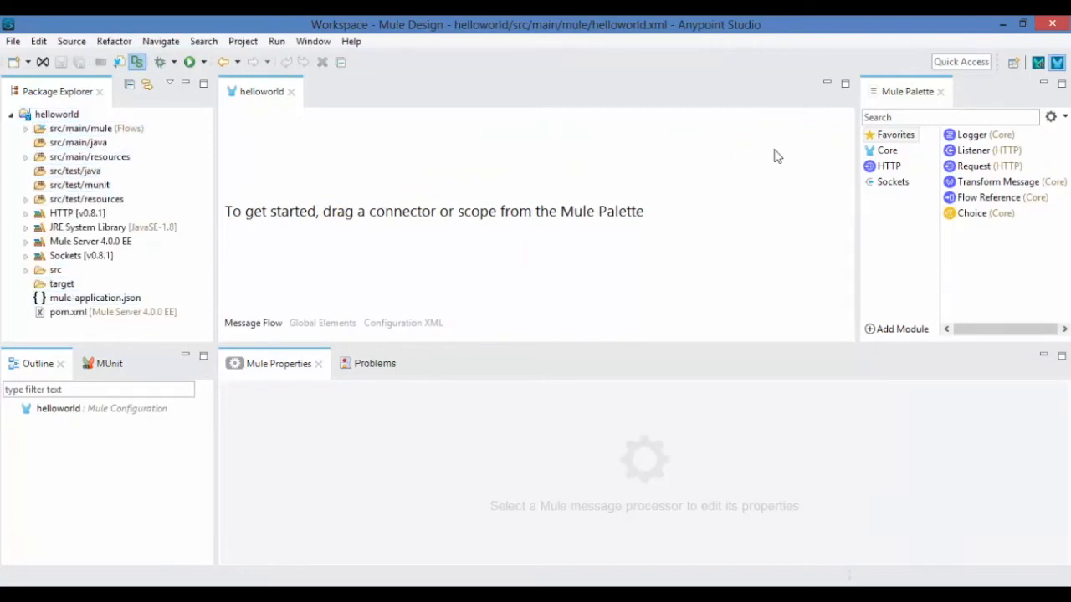
Start helloworldFlow with an HTTP Listener and begin a new connection configuration for it.
{"action": "left_click", "coordinate": [888, 165]}
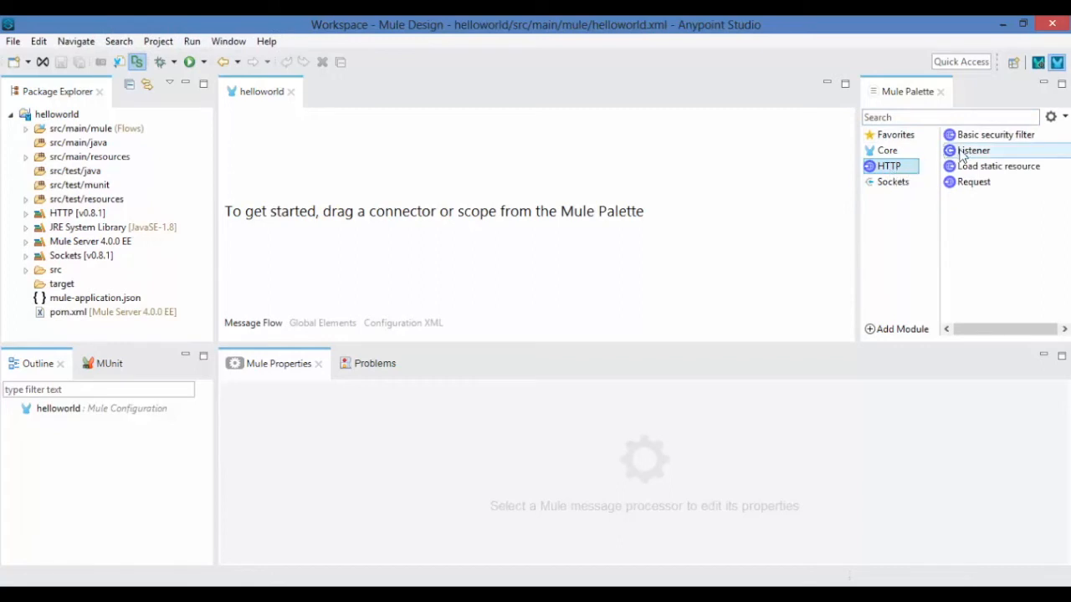
{"action": "left_click_drag", "start_coordinate": [973, 151], "coordinate": [264, 167]}
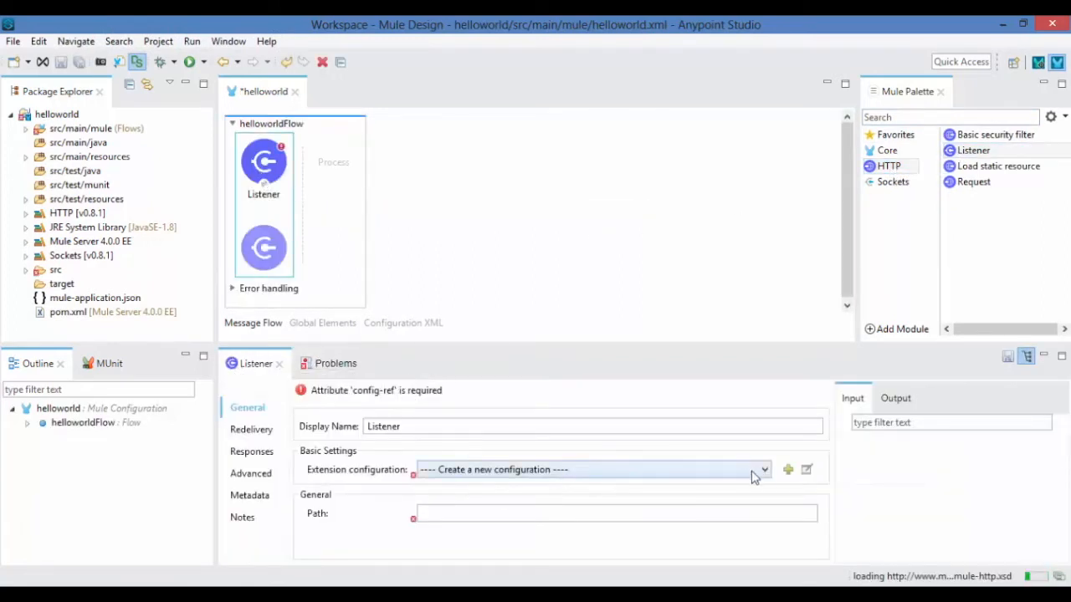
{"action": "left_click", "coordinate": [787, 469]}
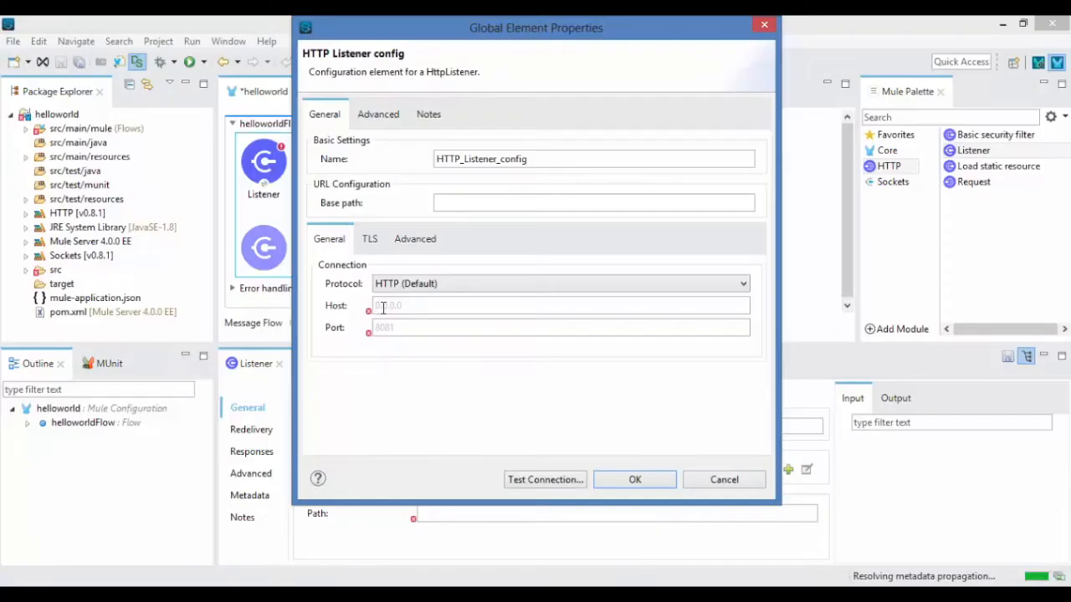
Set HTTP_Listener_config to host mule4.eaiesb.com, port 8088, test the connection and save it.
{"action": "type", "text": "mule4.eaiesb.com"}
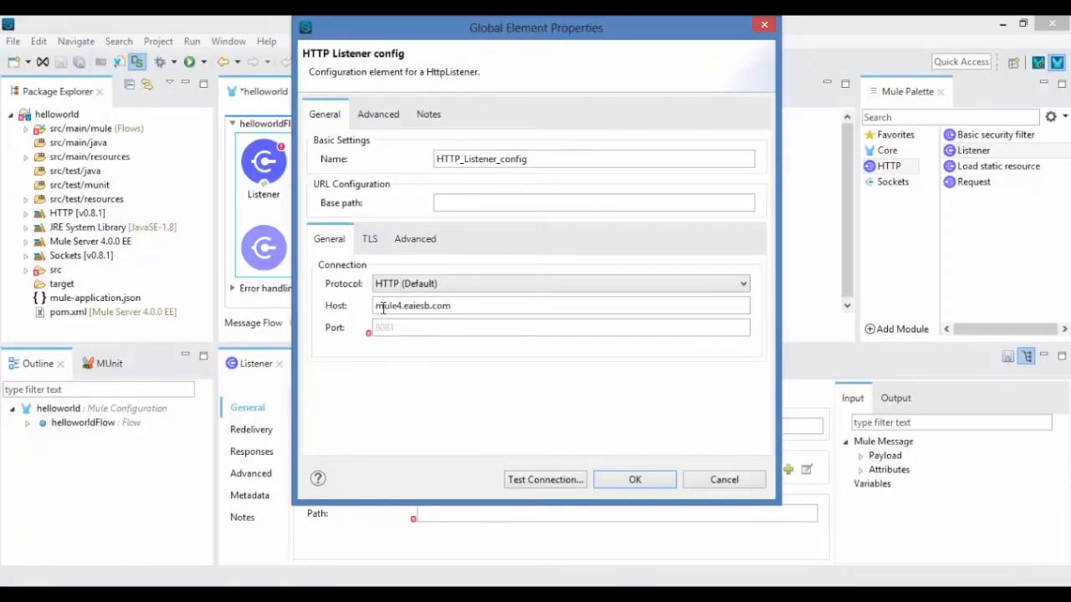
{"action": "type", "text": "8088"}
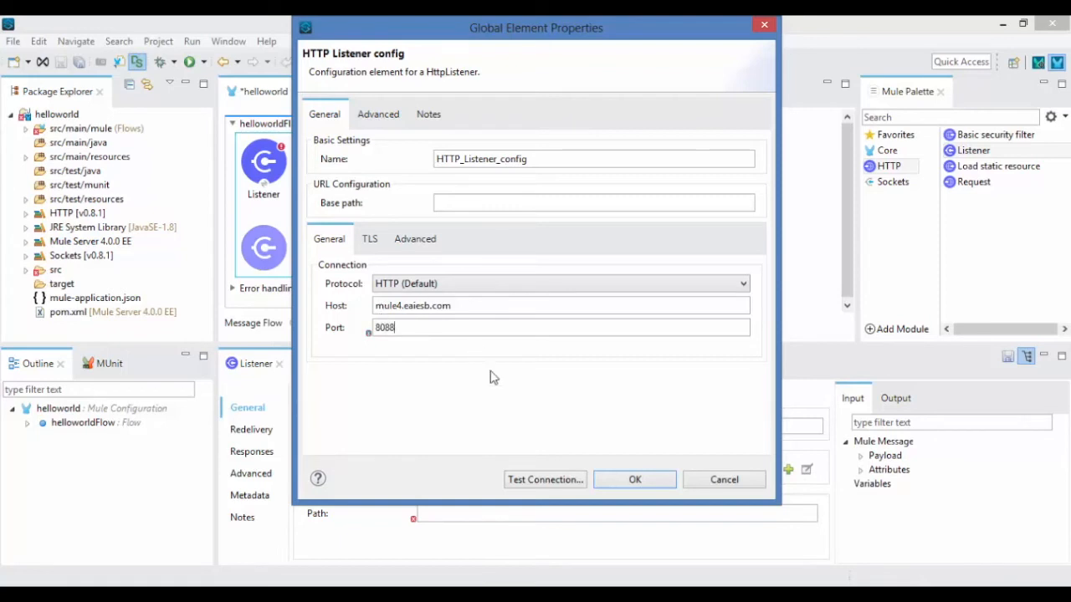
{"action": "left_click", "coordinate": [545, 479]}
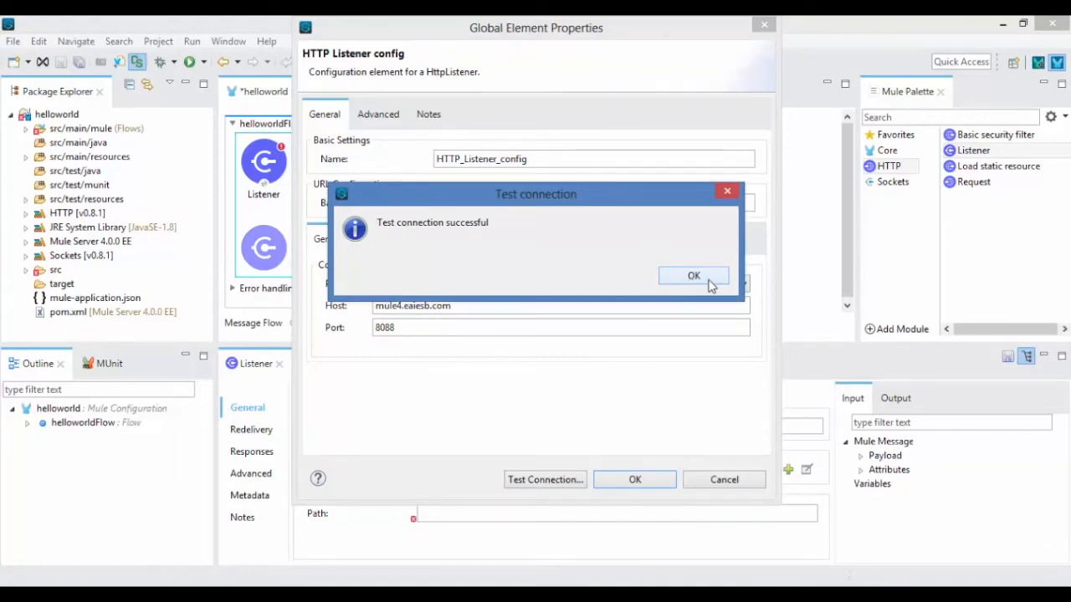
{"action": "left_click", "coordinate": [692, 276]}
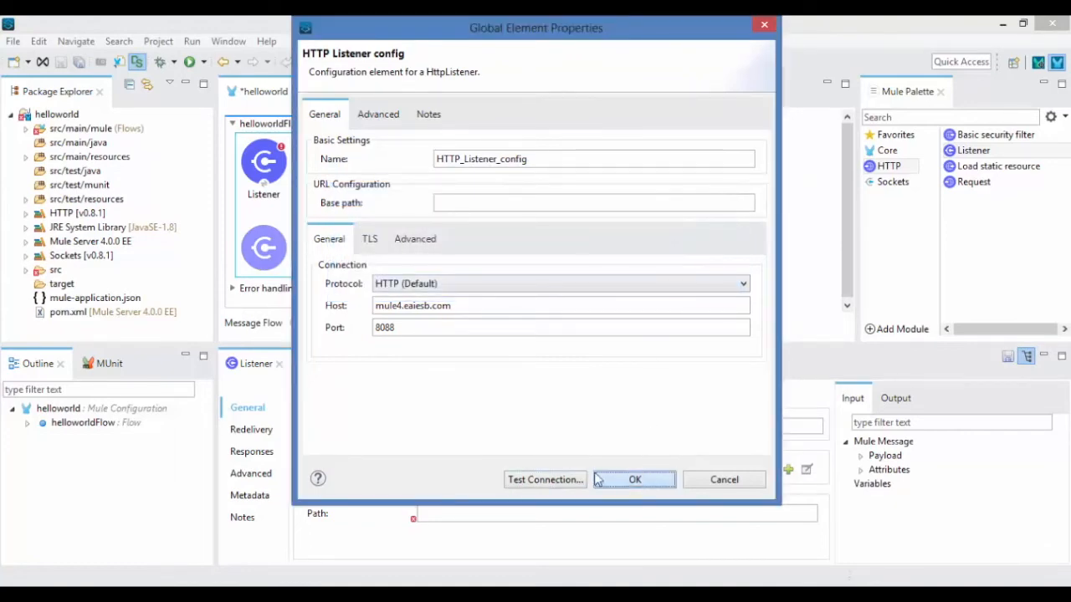
{"action": "left_click", "coordinate": [634, 478]}
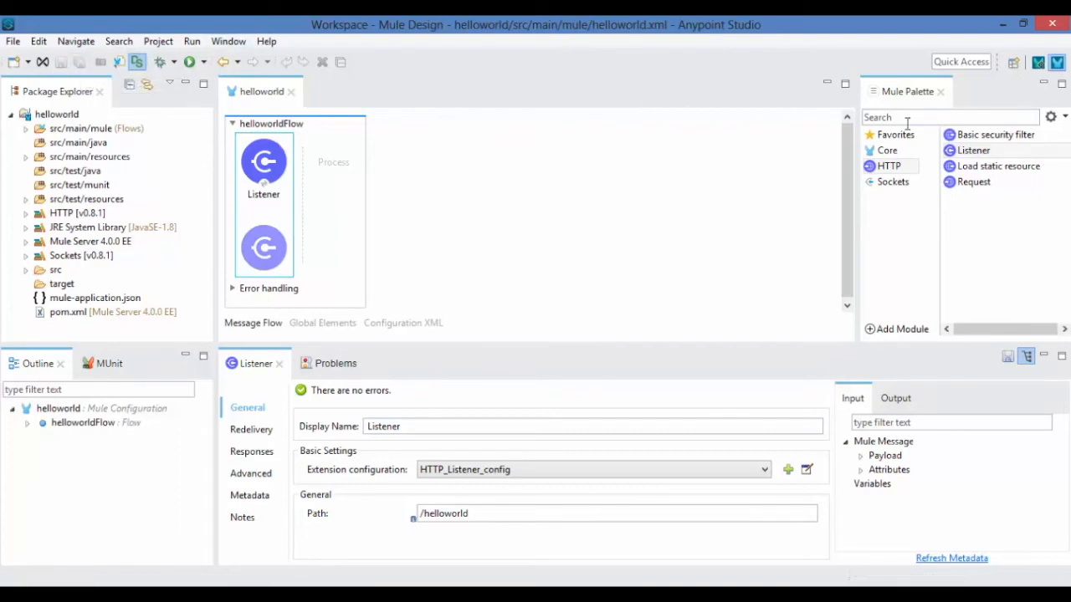
Add a Logger after the Listener with the message 'Received Re...'.
{"action": "type", "text": "lo"}
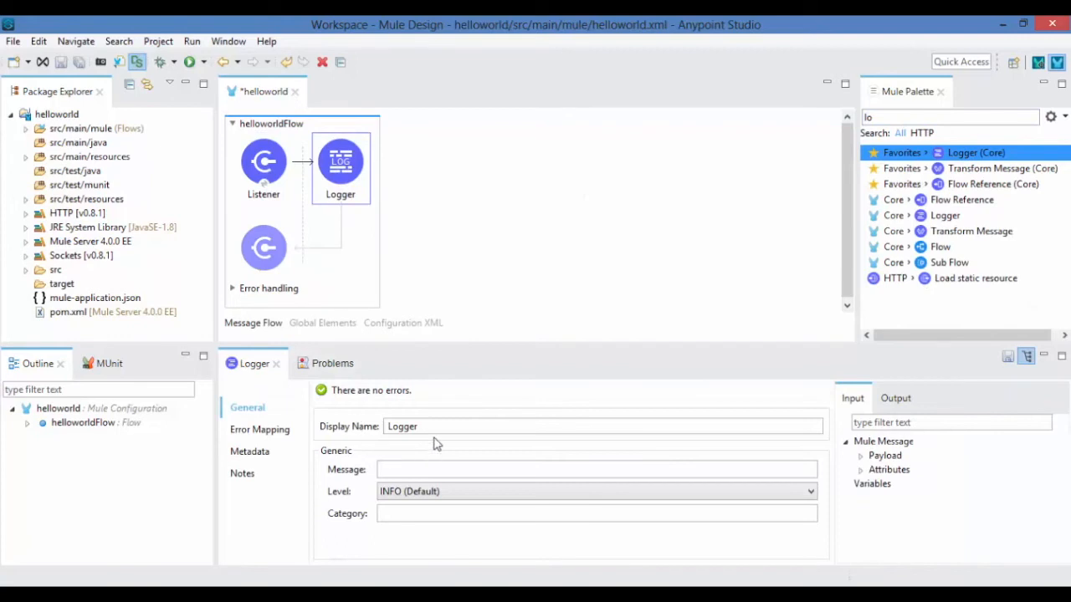
{"action": "type", "text": "Received Re"}
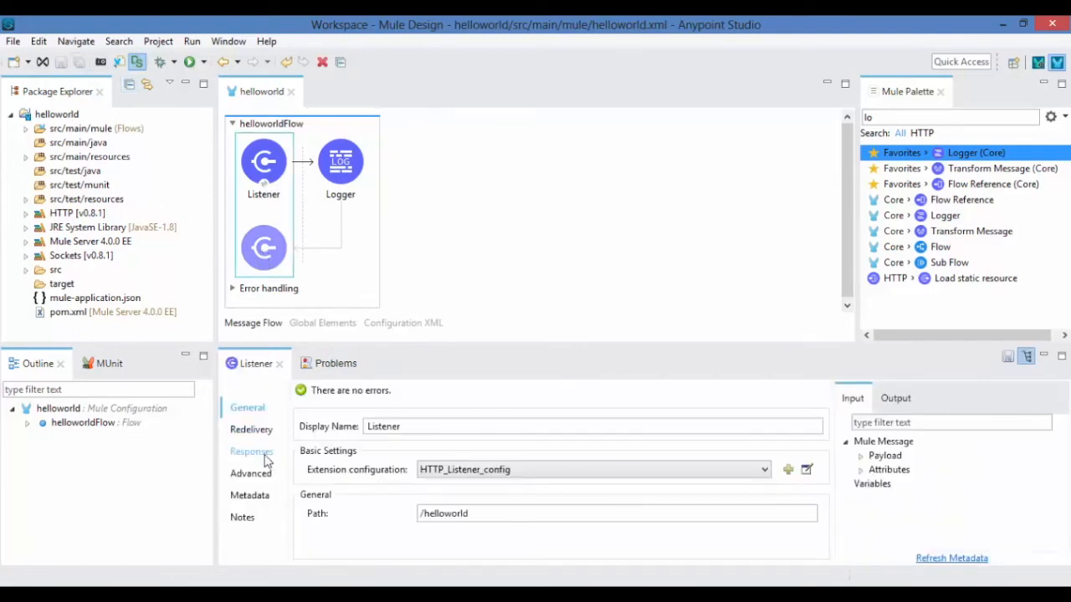
Set the Listener's response body to 'Helloooo!!!! Welcome To Mulsoft'.
{"action": "left_click", "coordinate": [251, 452]}
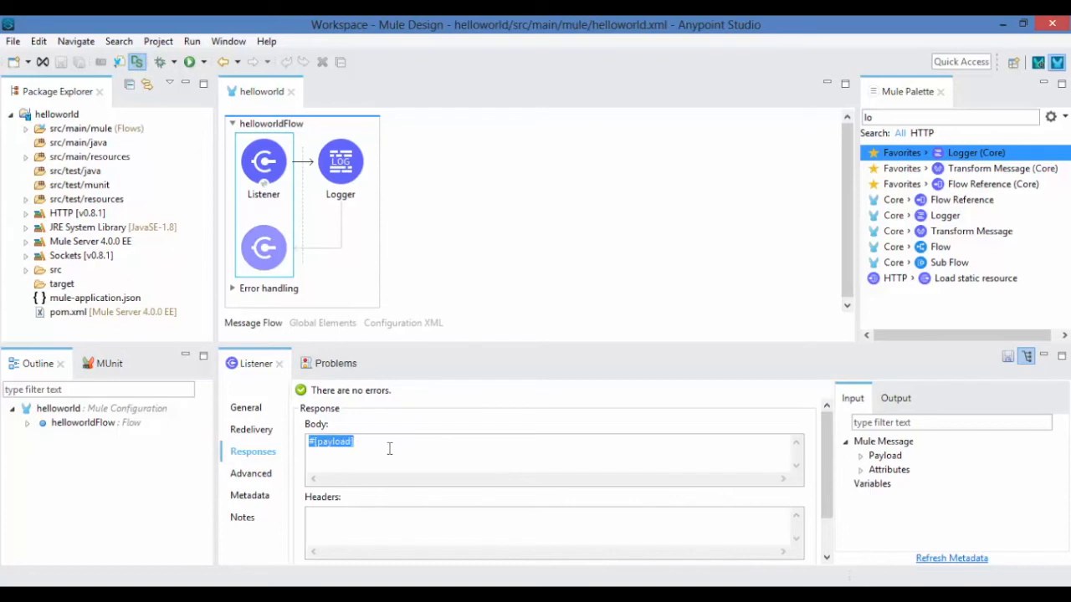
{"action": "type", "text": "Helloooo!!!! Welcome To Mulsoft"}
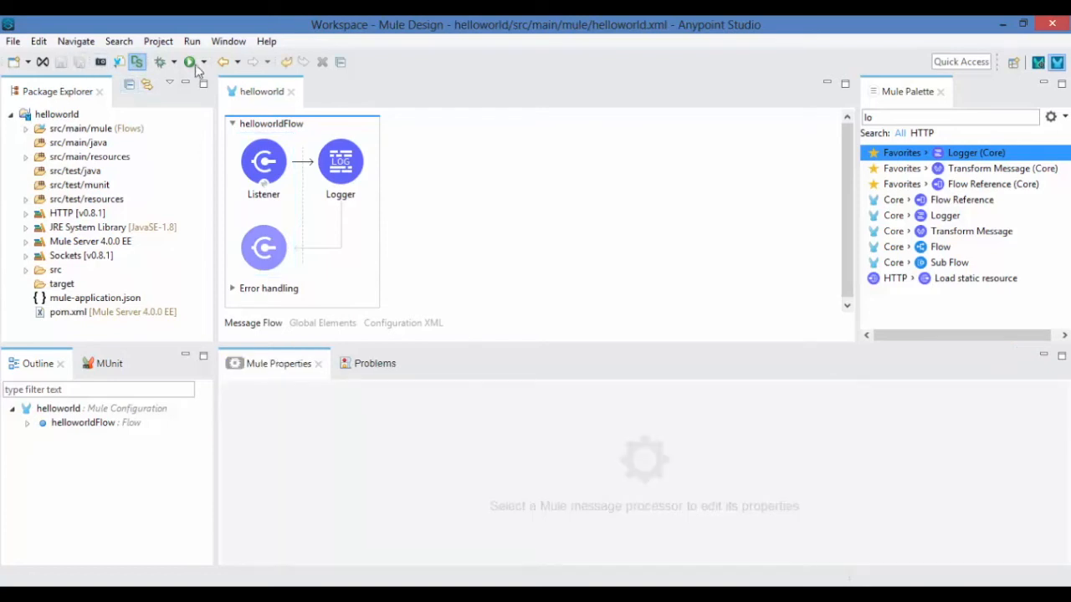
Run the helloworld project as a Mule Application from Package Explorer.
{"action": "left_click", "coordinate": [57, 114]}
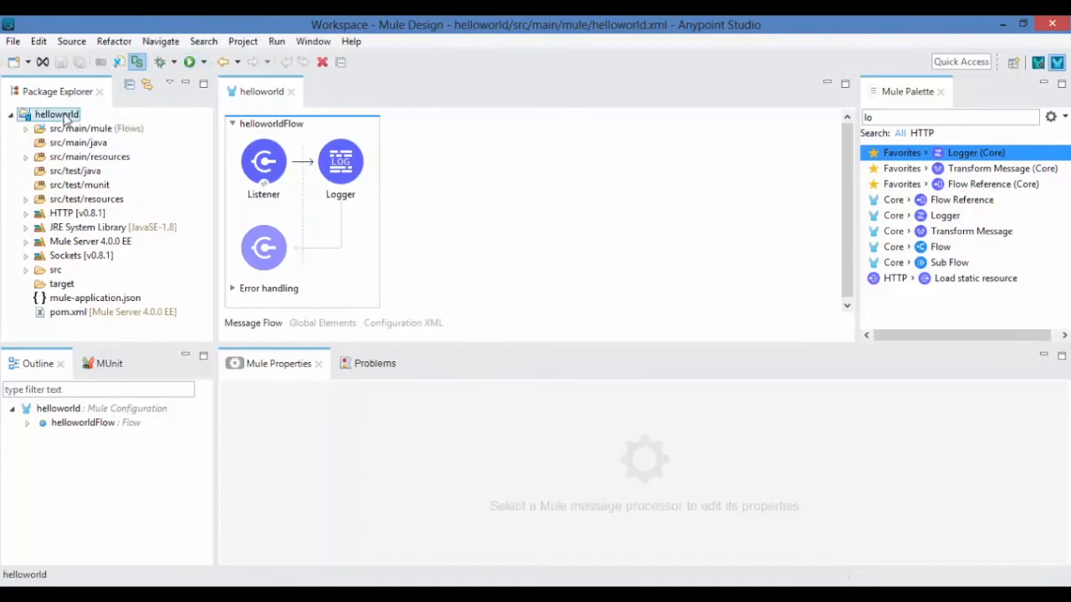
{"action": "right_click", "coordinate": [57, 114]}
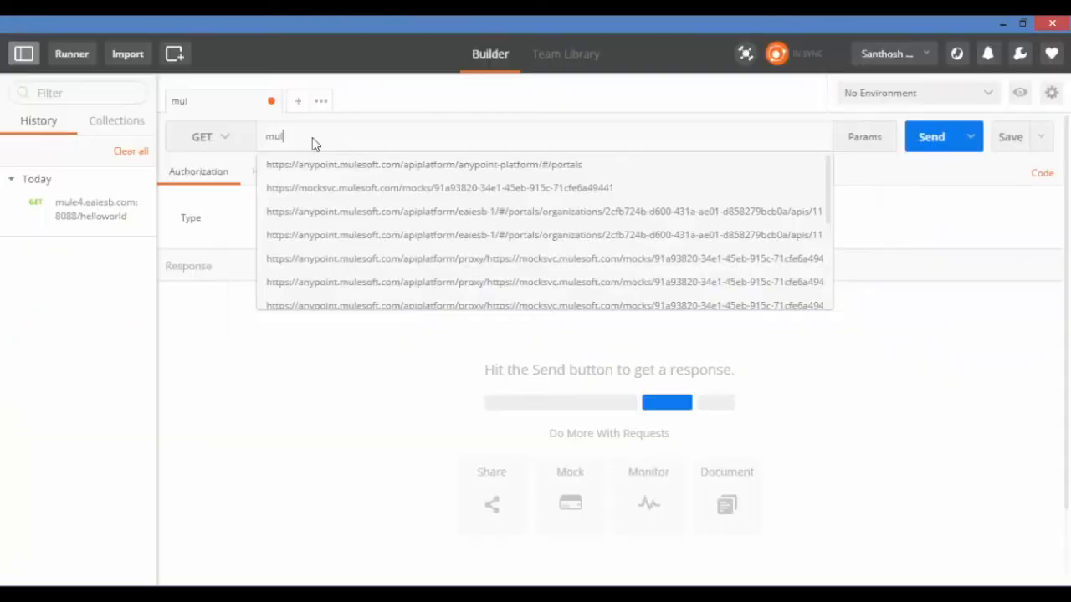
Send GET mule4.eaiesb.com:8088/helloworld and select the returned 'Helloooo!!!! Welcome To Mulsoft 4.0' message.
{"action": "type", "text": "mule4.eaiesb.com:8088/helloworld"}
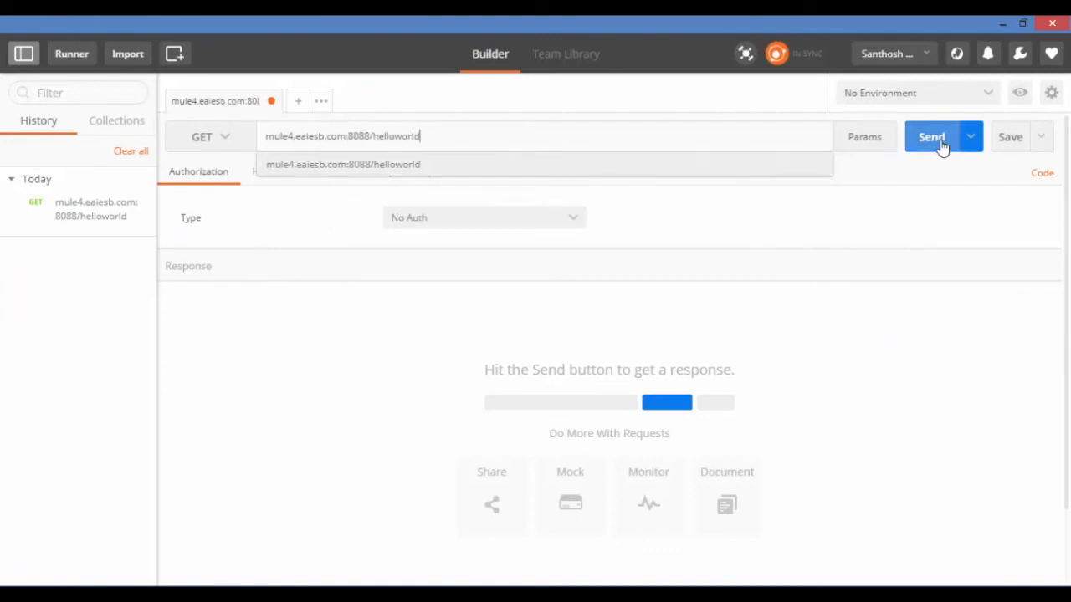
{"action": "left_click", "coordinate": [930, 137]}
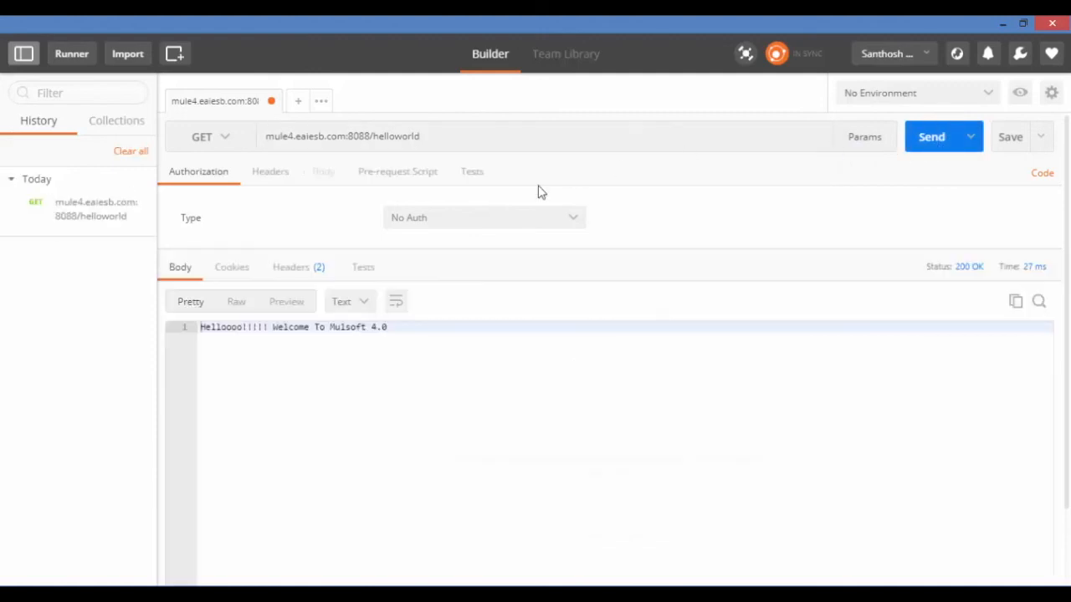
{"action": "triple_click", "coordinate": [293, 326]}
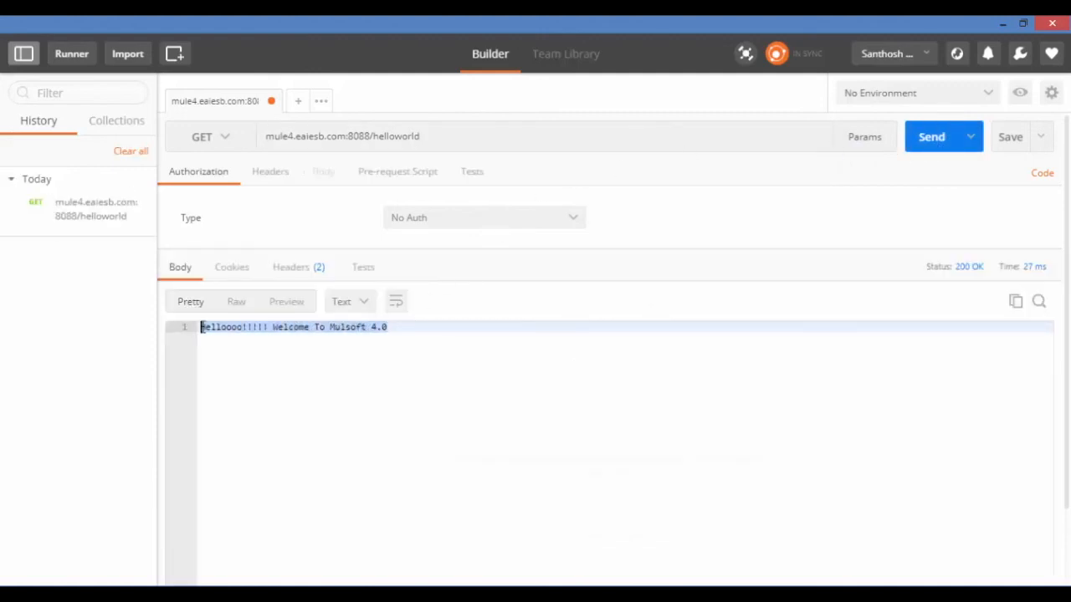